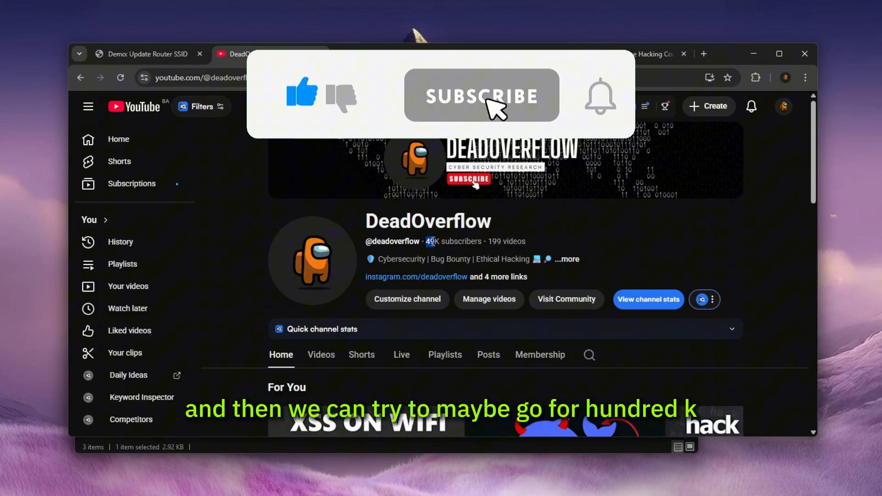
- Highlight the channel's subscriber count and its 199 videos count
left_click(481, 96)
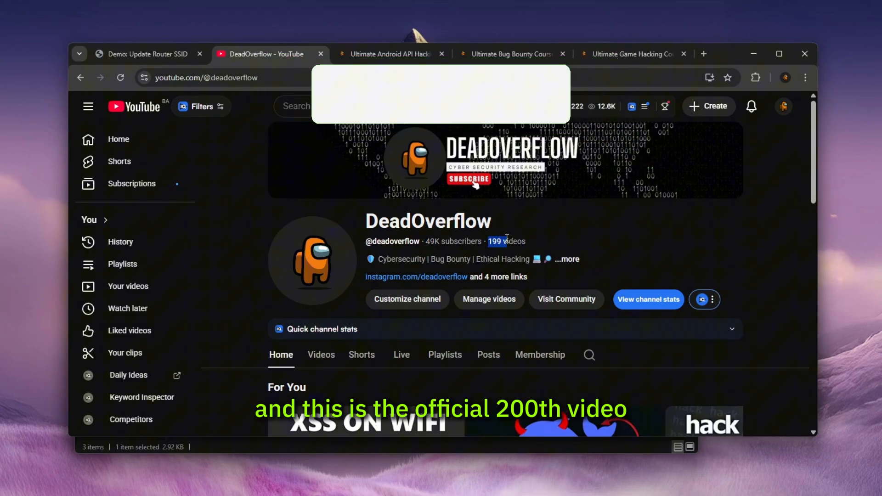
left_click(389, 54)
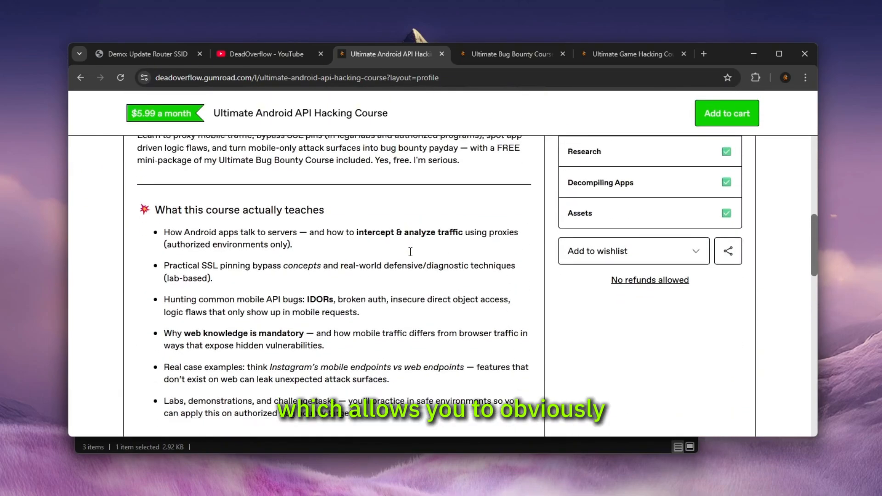
scroll("down", 3)
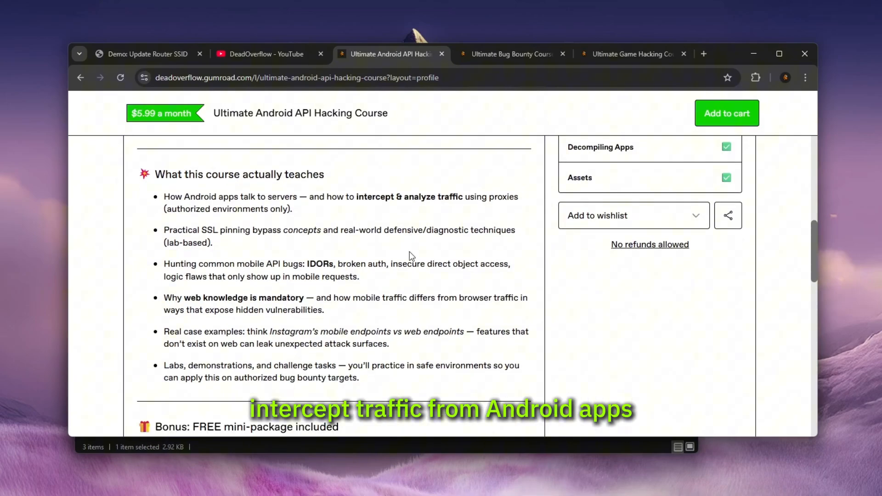
scroll("up", 3)
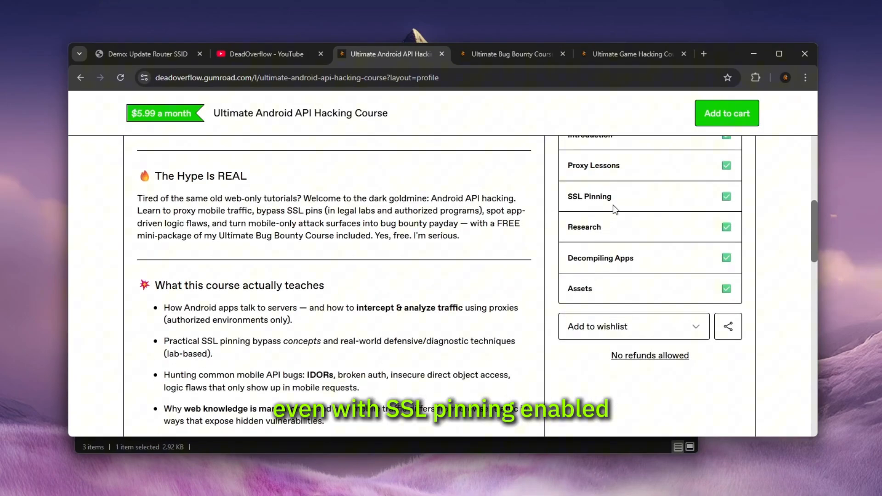
- Browse the Bug Bounty and Game Hacking course pages, highlight 'Example cheats', and return to the demo tab
left_click(511, 55)
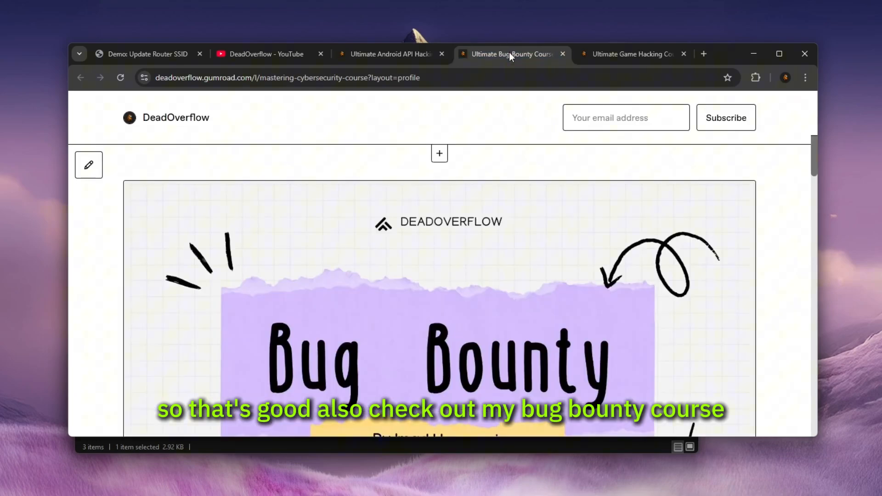
left_click(630, 54)
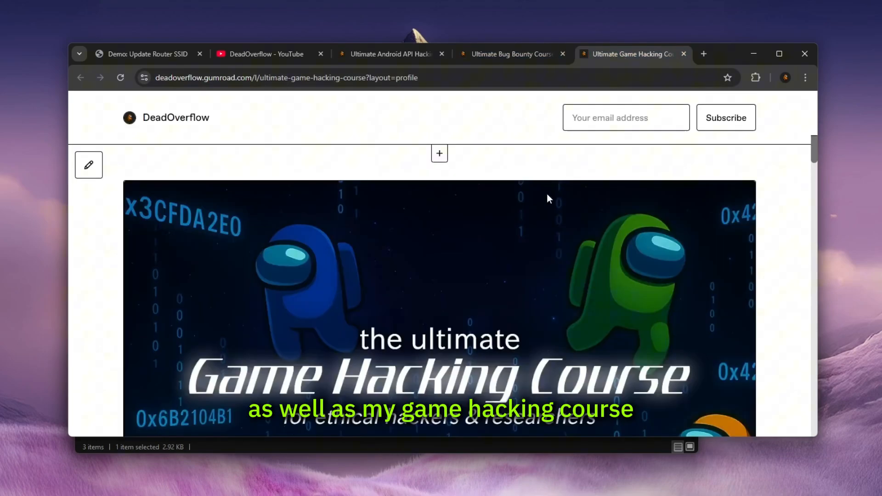
scroll("down", 3)
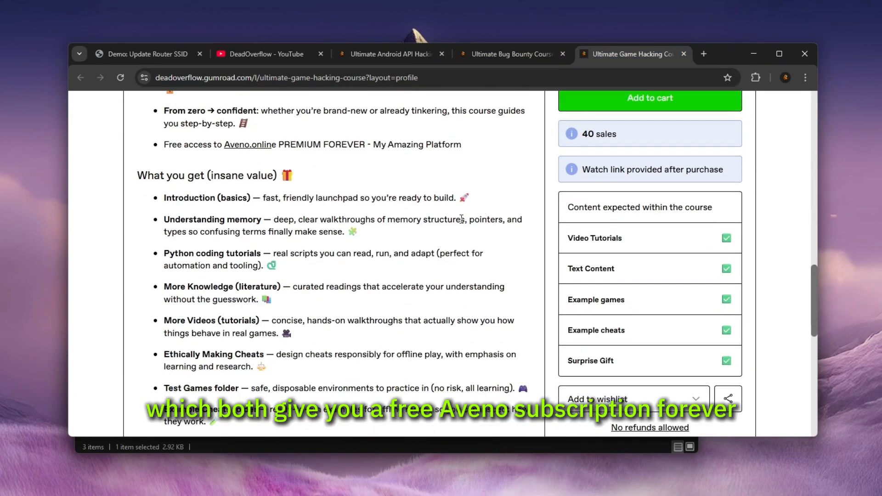
scroll("down", 3)
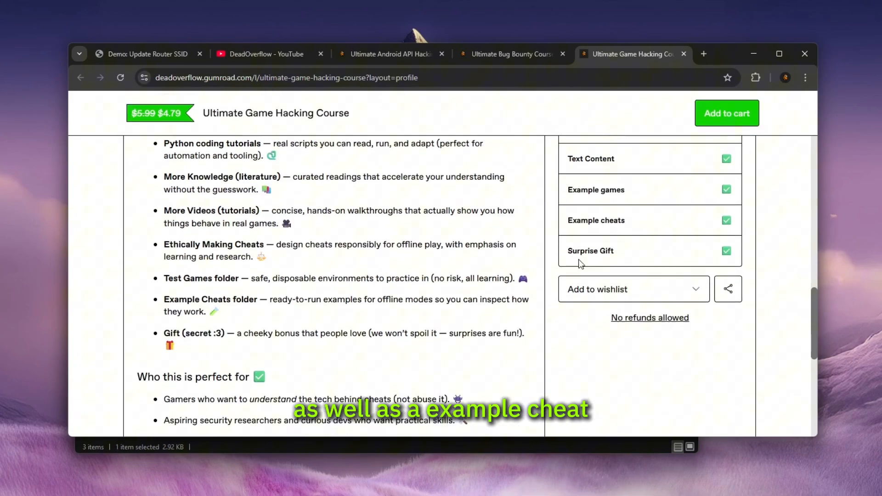
double_click(596, 219)
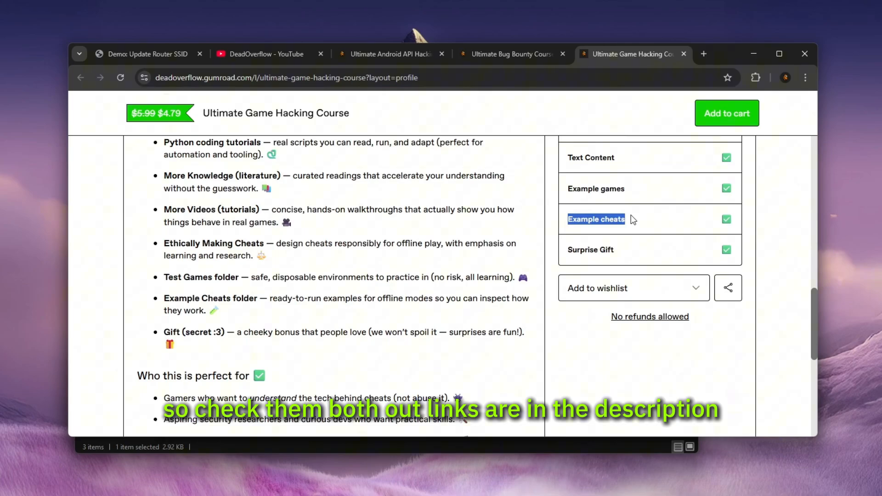
left_click(147, 55)
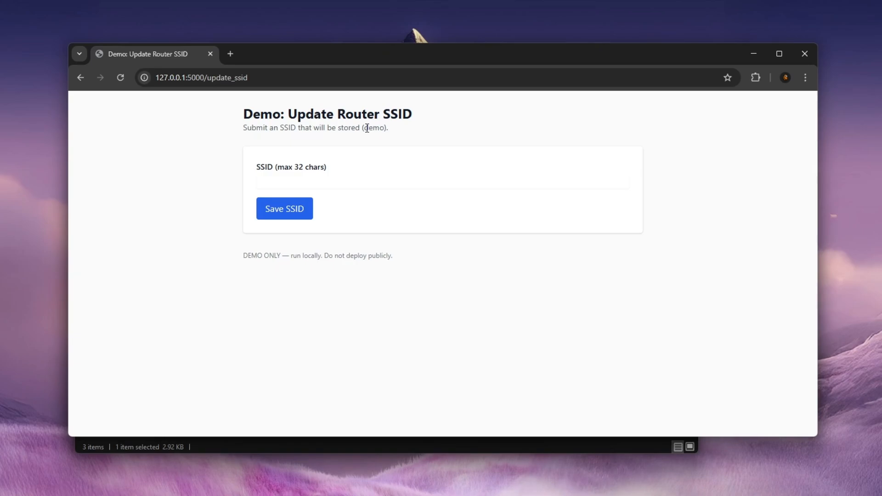
- Highlight the SSID label and its 32-character limit, then save 'test' as the SSID
left_click(284, 208)
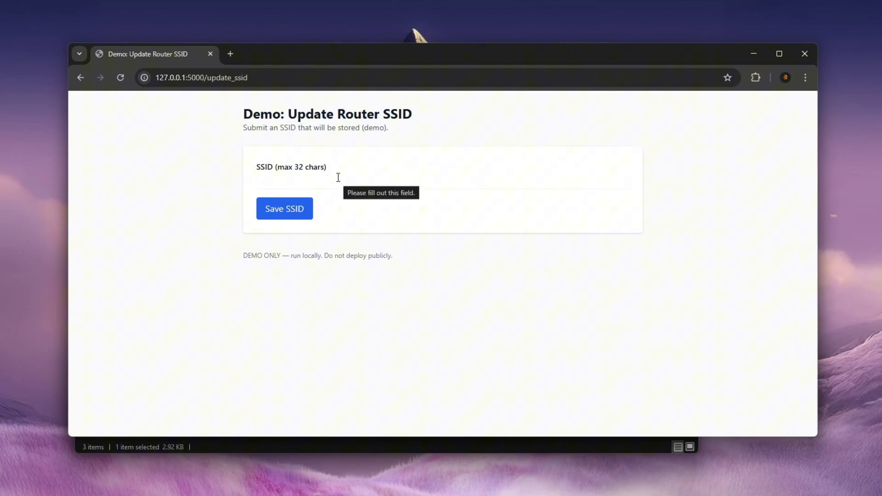
double_click(265, 168)
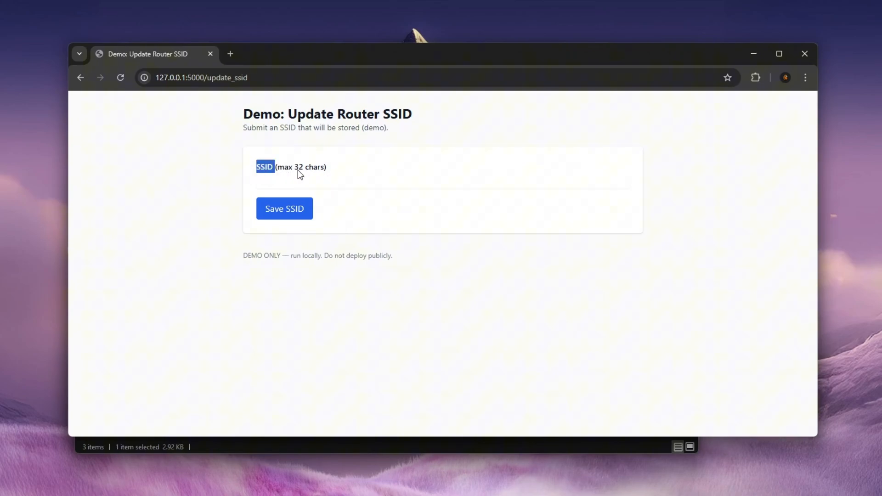
double_click(299, 167)
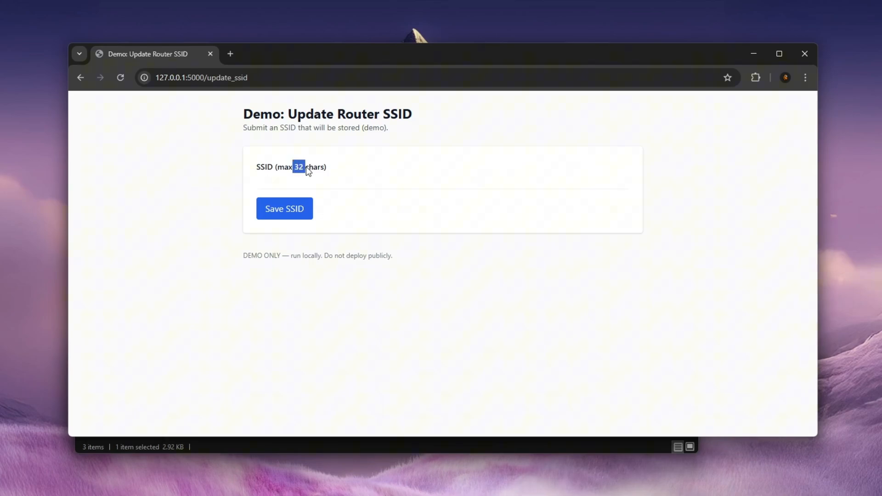
left_click(442, 182)
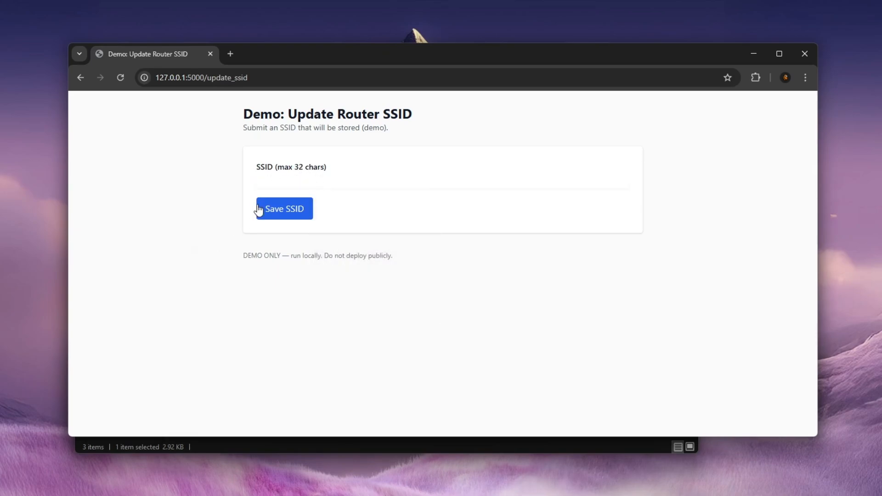
type("test")
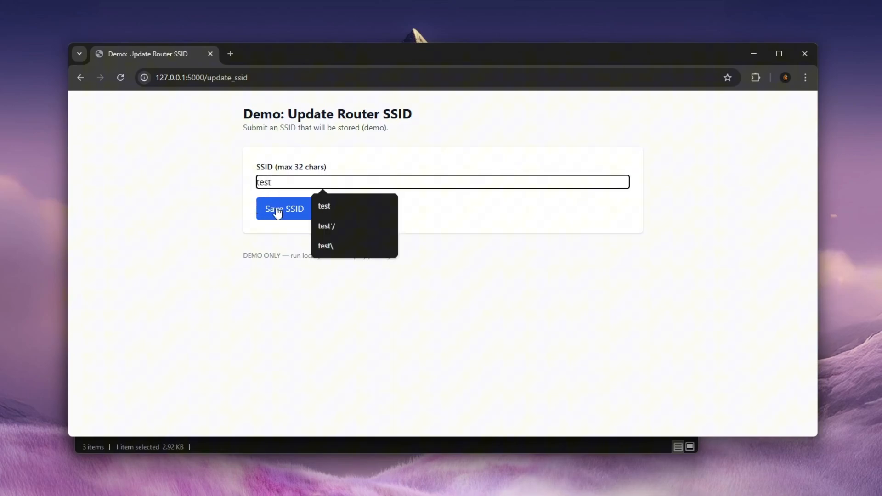
left_click(284, 209)
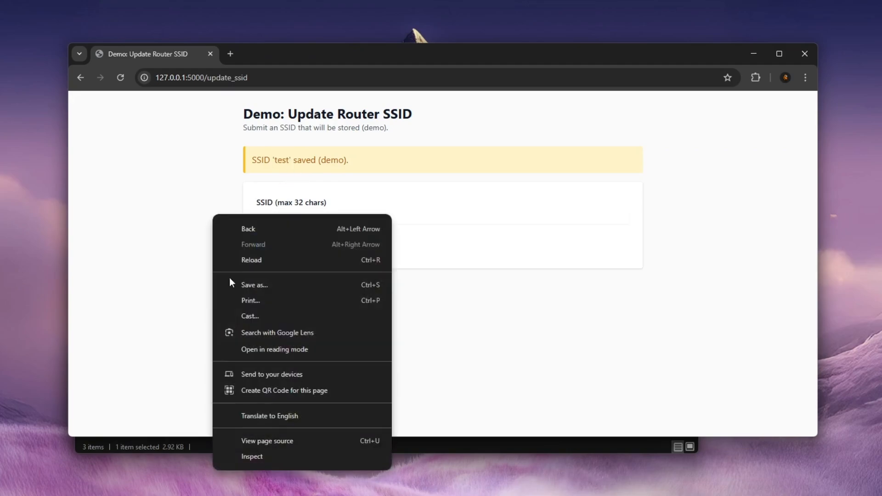
- Inspect the update_ssid source in DevTools Sources and search it for 'te'
left_click(252, 456)
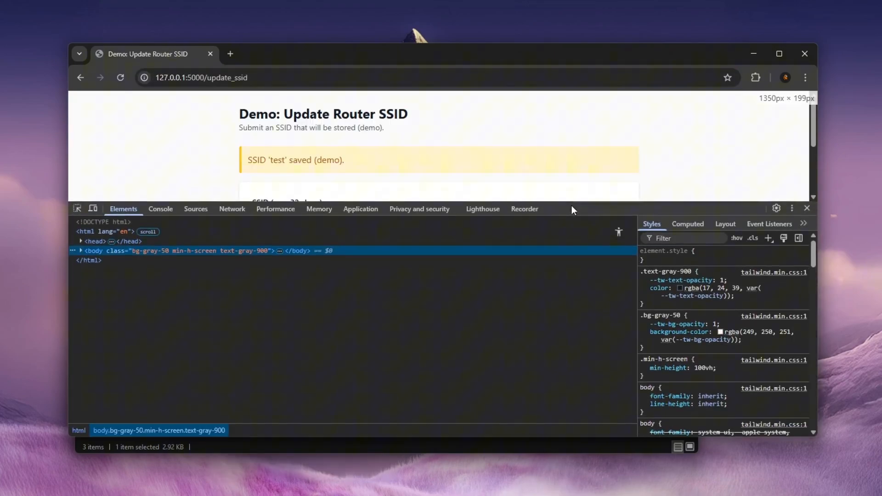
left_click(196, 208)
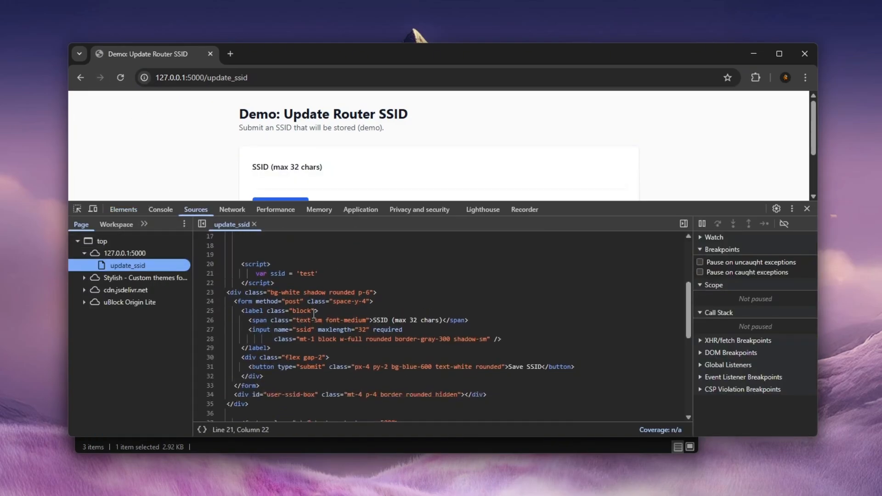
scroll("down", 3)
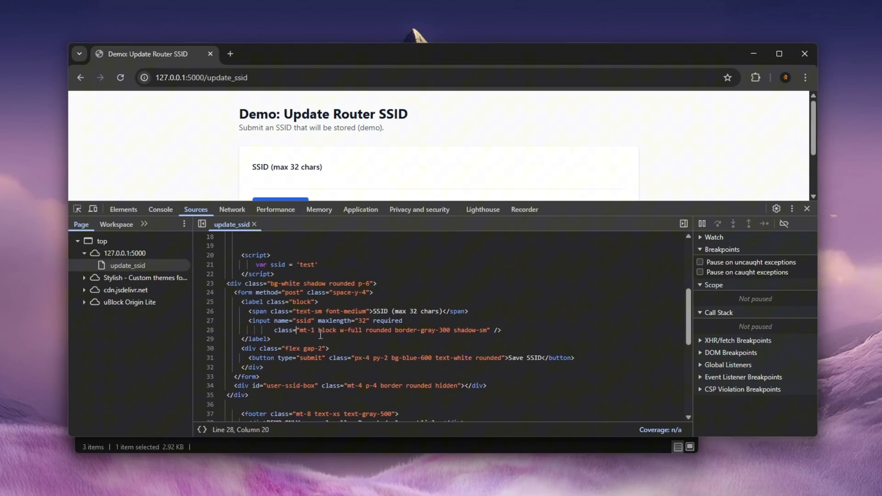
key("Ctrl+f")
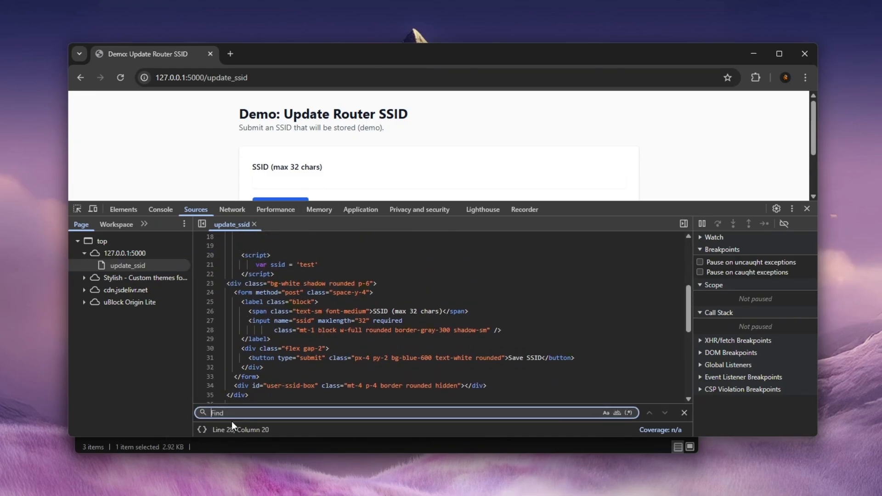
type("te")
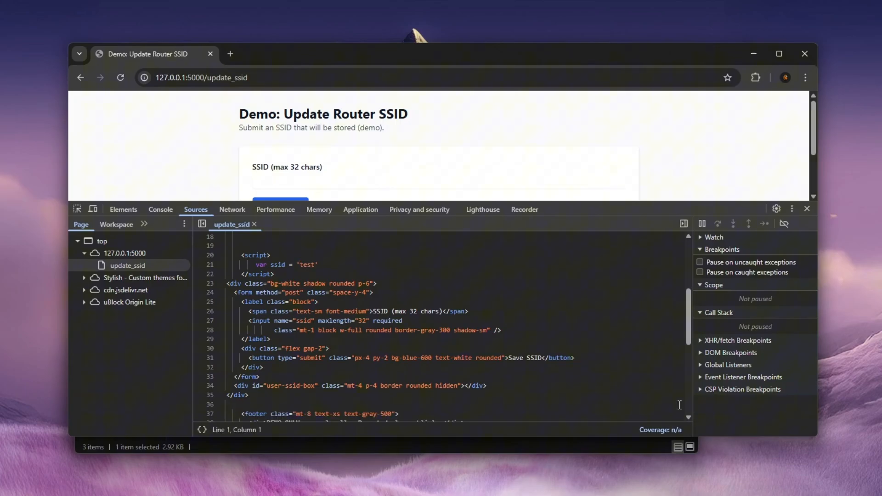
- Save an SSID containing a quote, highlight the escaped confirmation, and view the server response
left_click(439, 182)
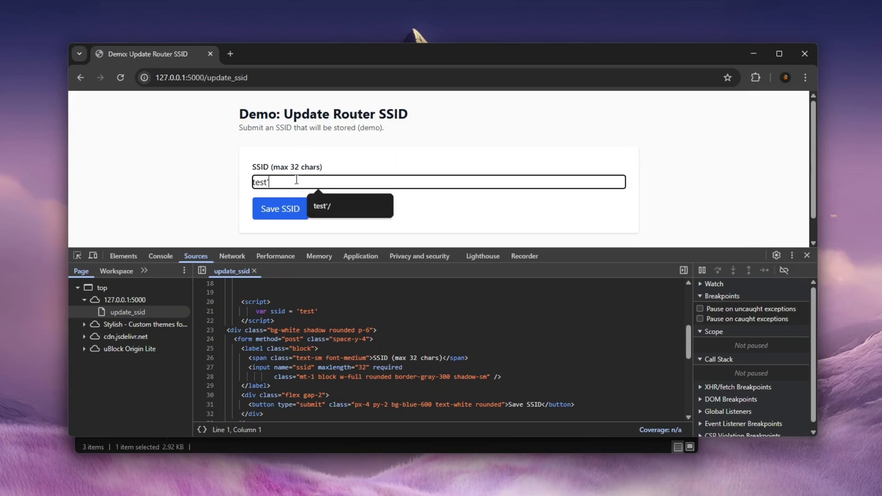
left_click(280, 208)
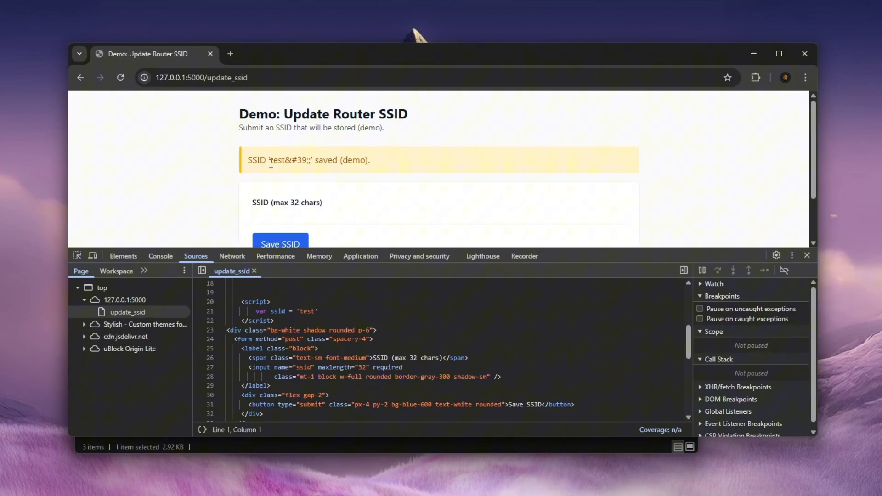
double_click(299, 160)
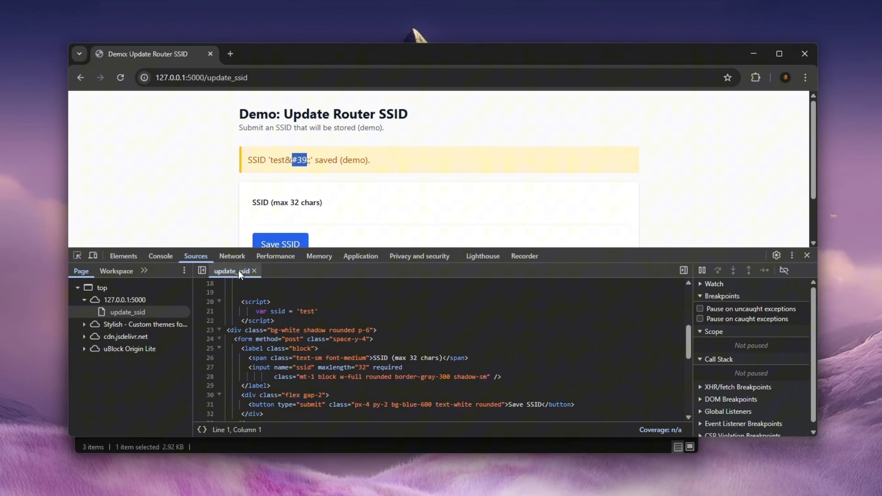
left_click(232, 256)
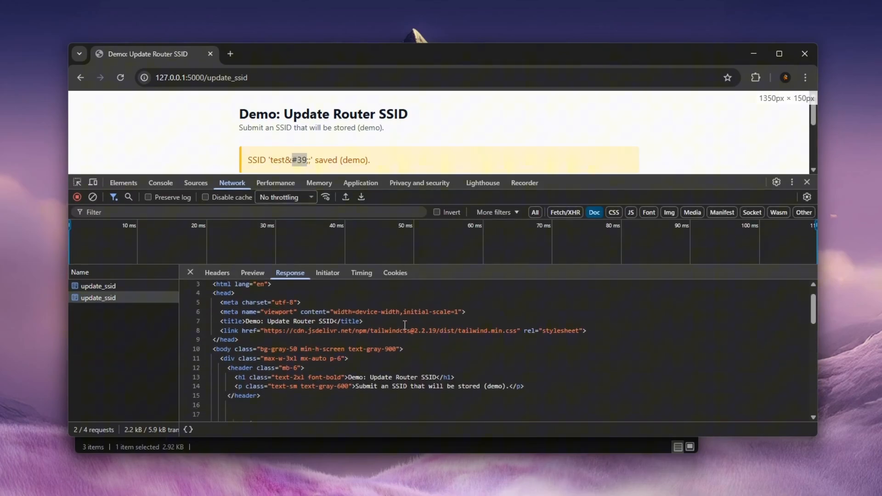
- Save 'tets/' and select ssid = 'tets' in the reloaded page's response script
scroll("down", 3)
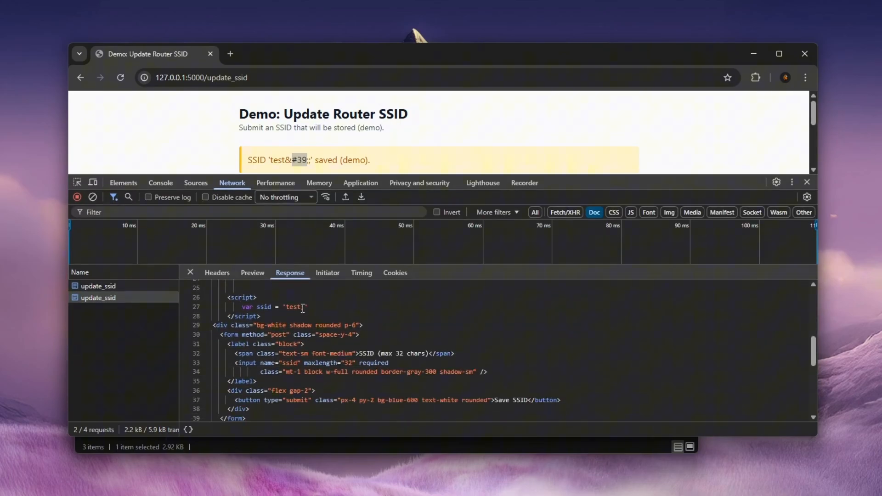
left_click(302, 307)
type("tets/")
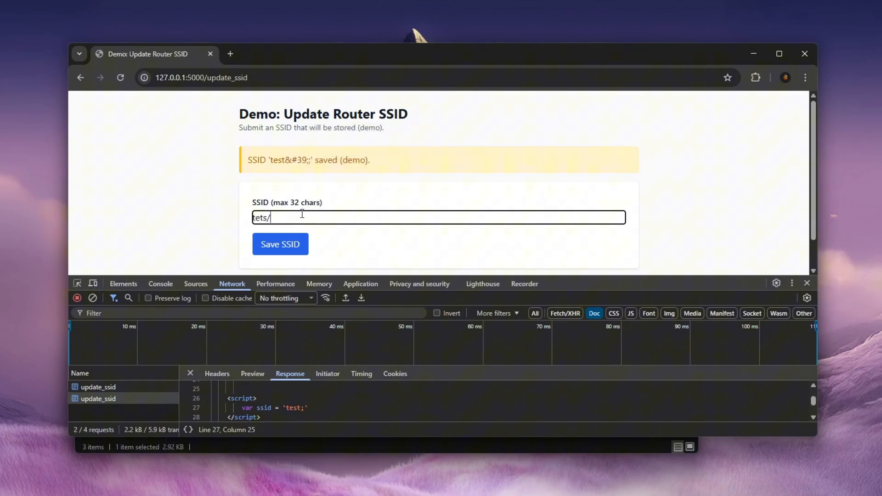
left_click(280, 244)
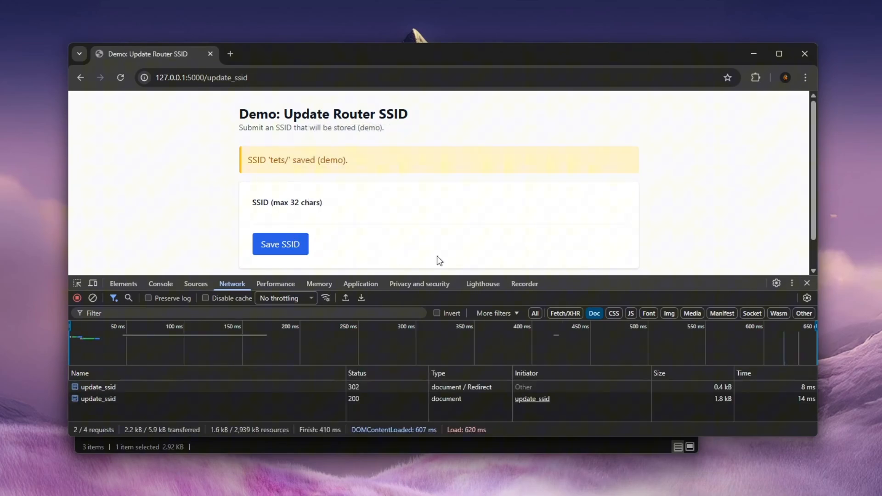
left_click(98, 398)
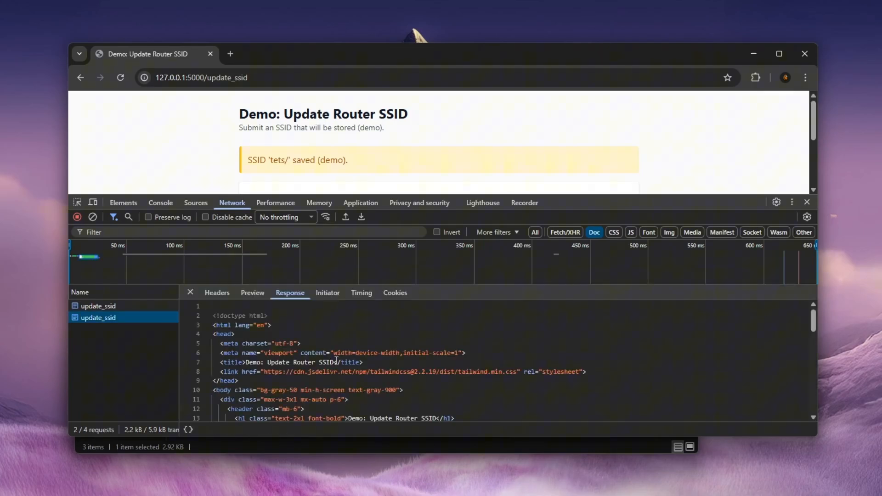
scroll("down", 3)
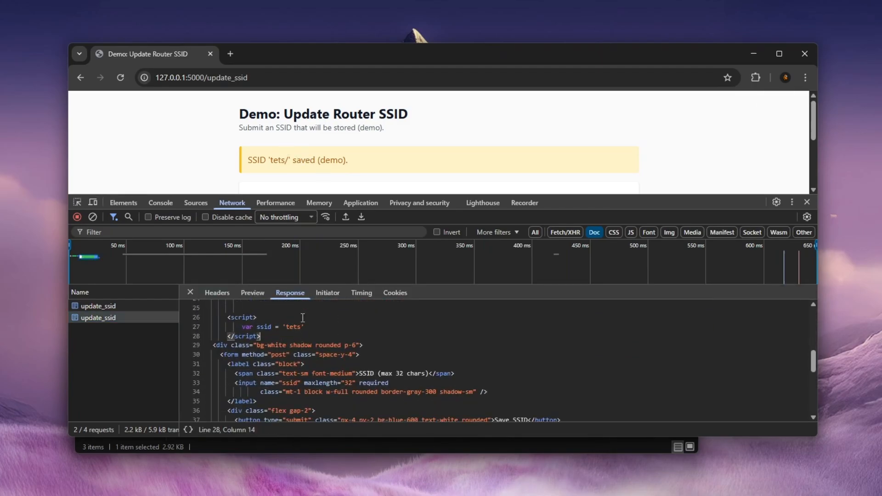
double_click(293, 327)
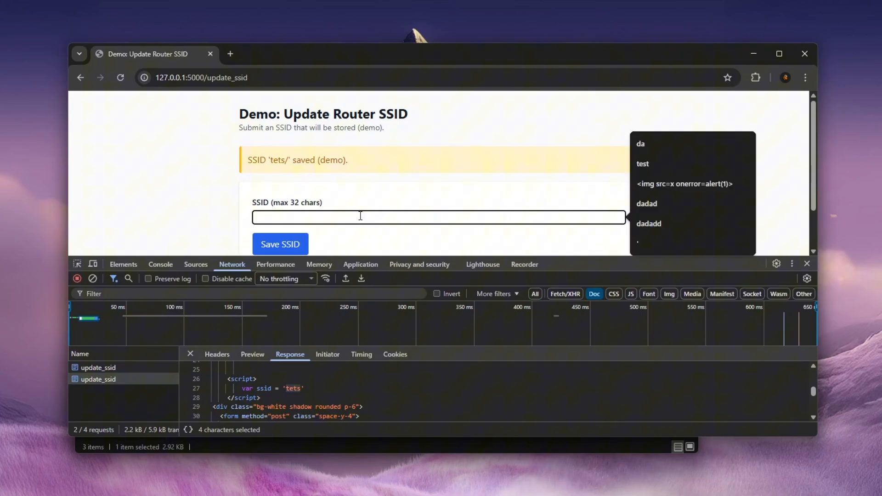
mouse_move(318, 212)
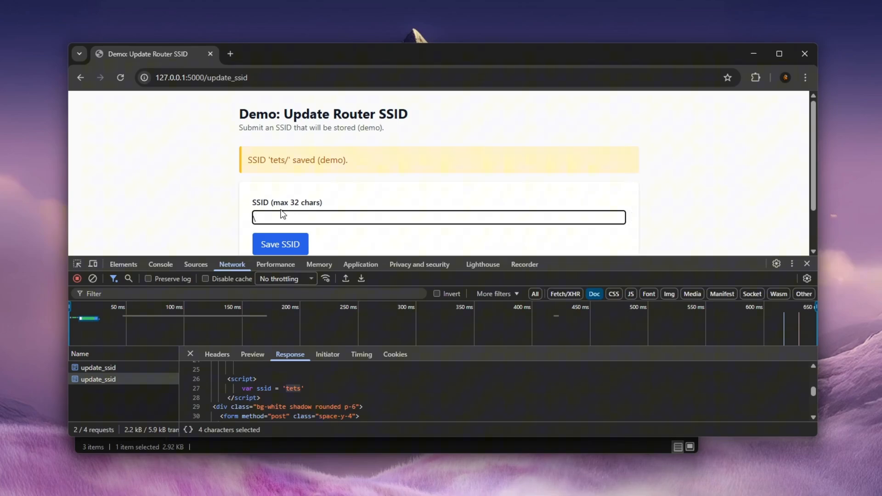
- Enter '\tear' as the SSID and inspect the response showing ssid = 'tear'
type("\\tear")
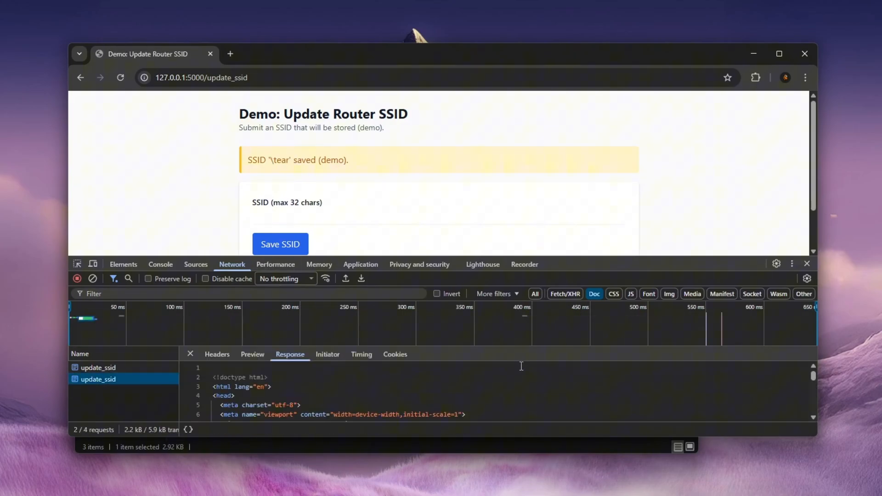
left_click(520, 369)
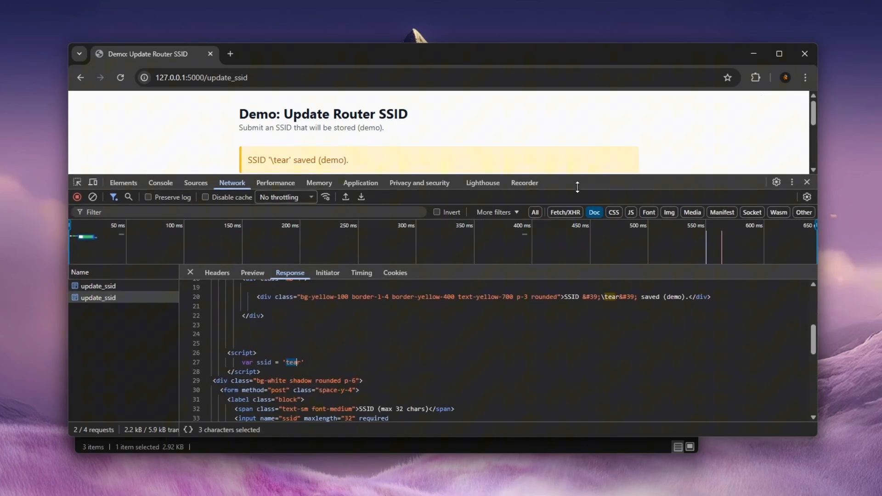
- Type test1234'"\/<>&quot; into the SSID field, fixing the misspelled quot entity
left_click(439, 217)
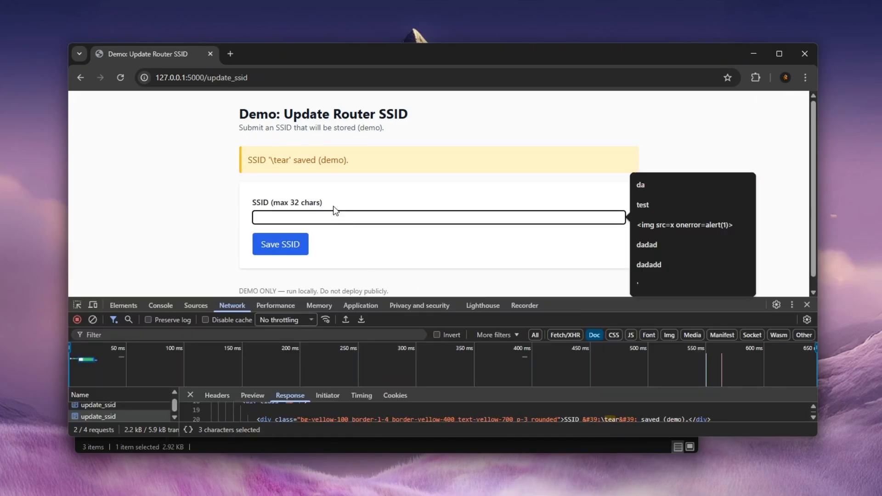
type("test1234'\"\\/")
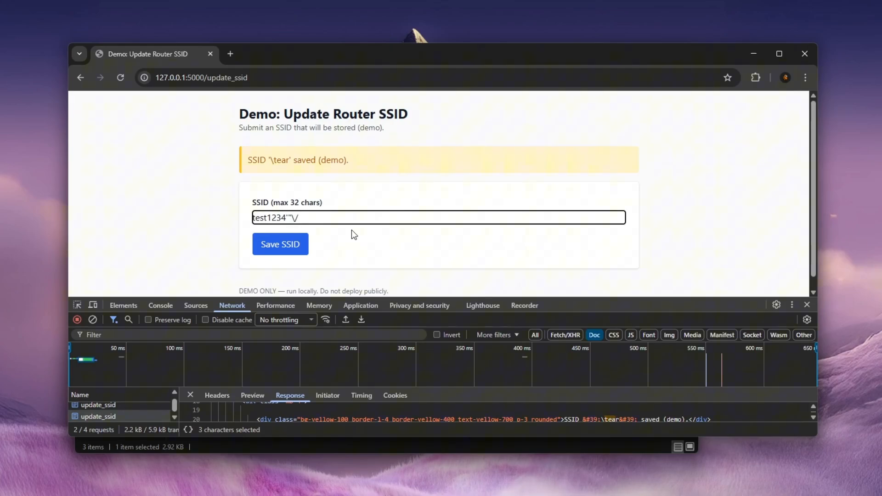
type("<>")
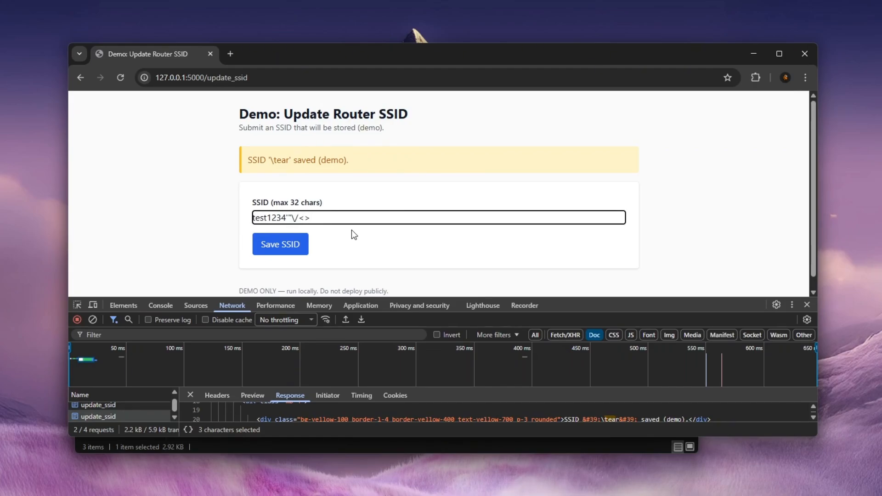
type("&quit")
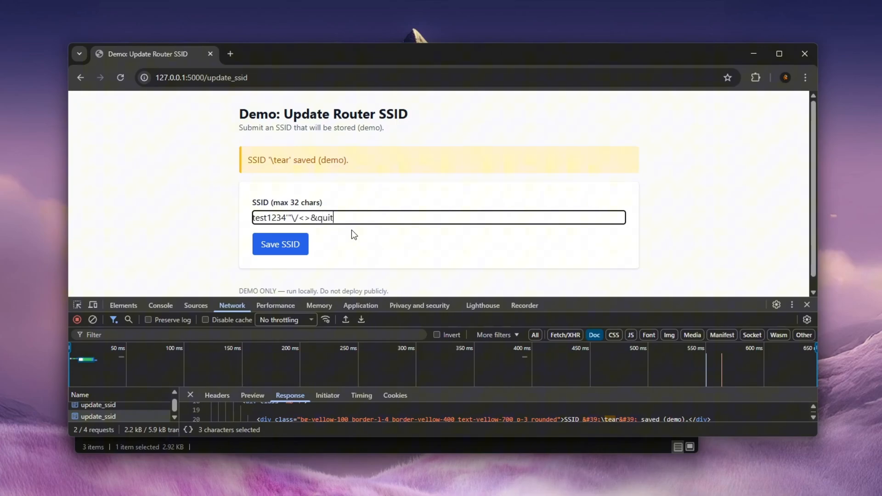
key("Backspace")
type("ot;")
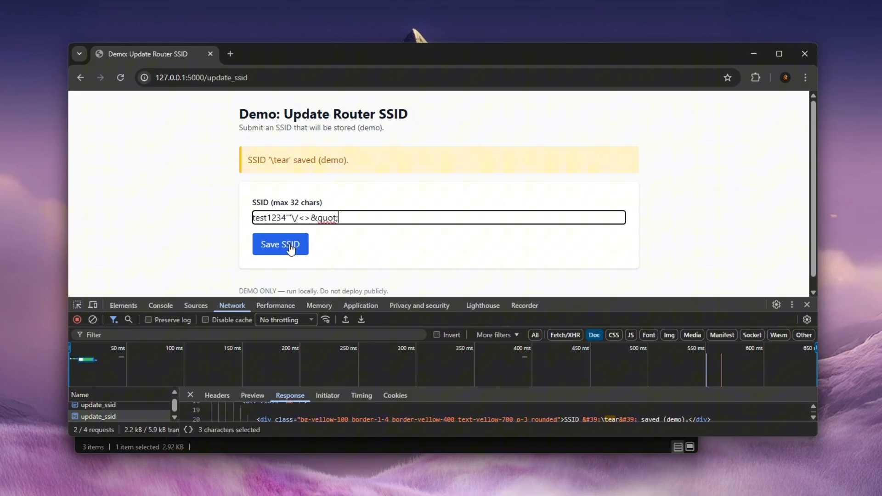
- Save the special-character SSID, search the response for test1234, and select the line 27 match
left_click(280, 244)
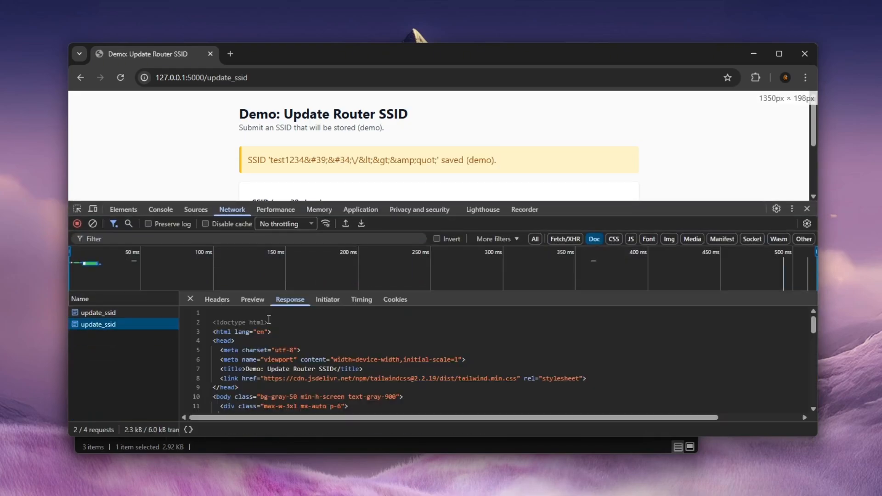
type("test1234")
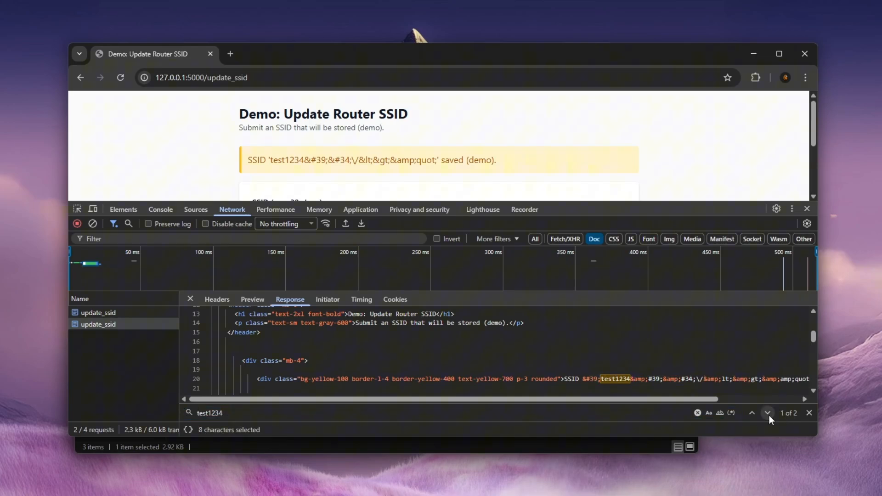
left_click(767, 413)
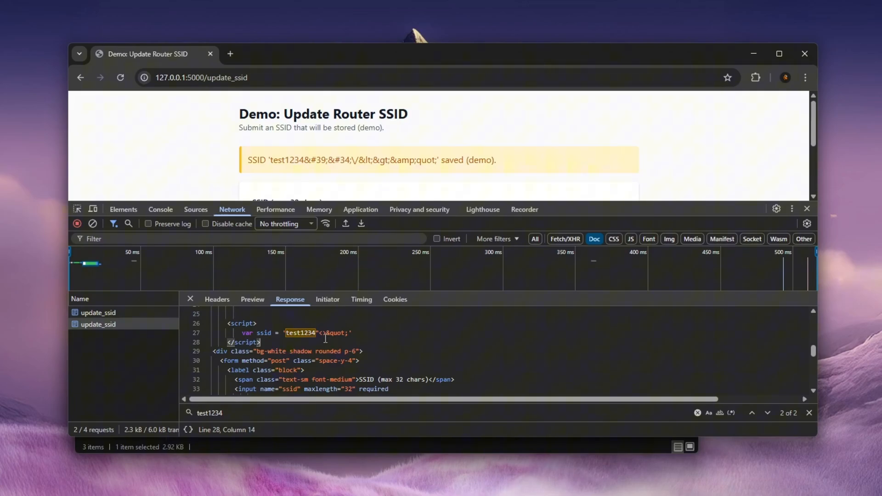
double_click(243, 323)
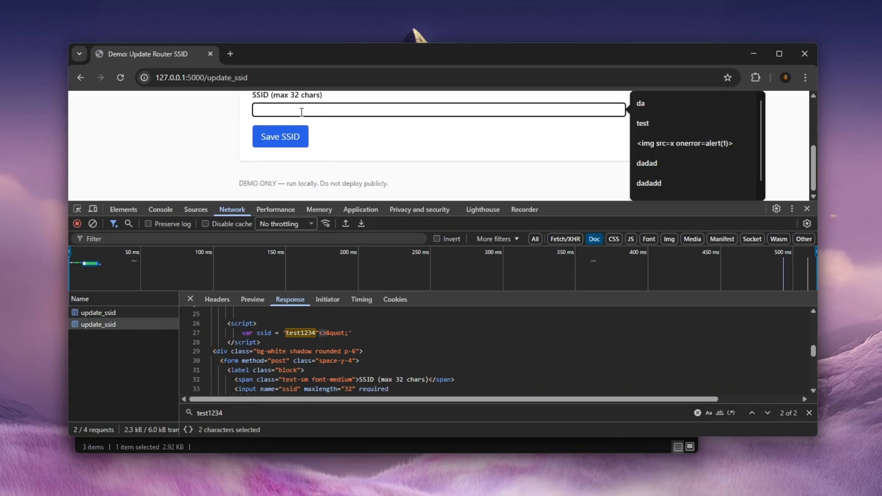
- Save '</script>' as the SSID and check the response script showing ssid = '<script>'
type("</")
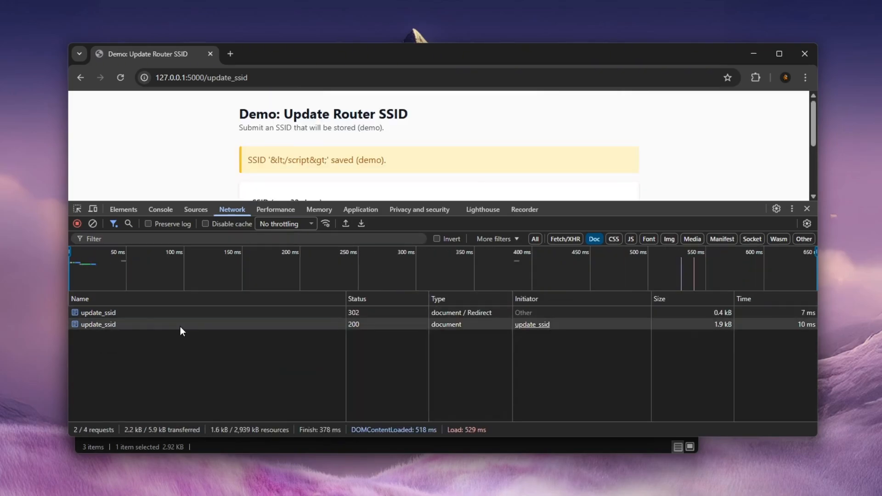
left_click(98, 324)
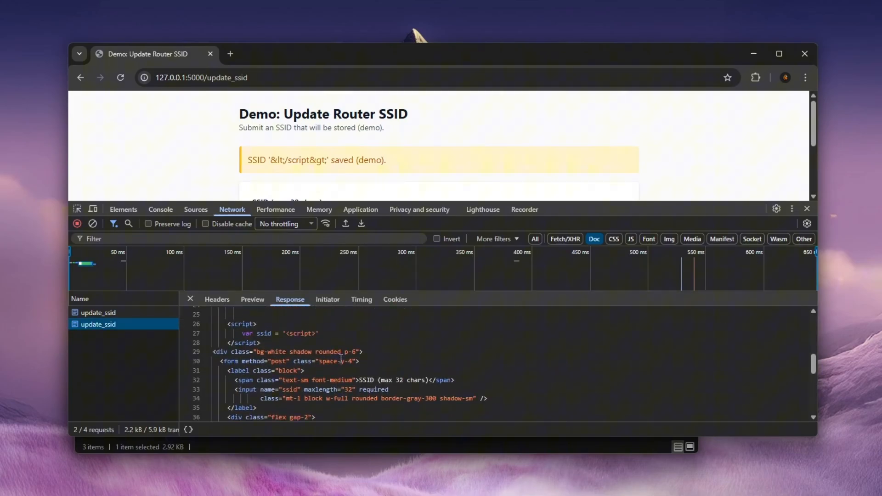
double_click(299, 333)
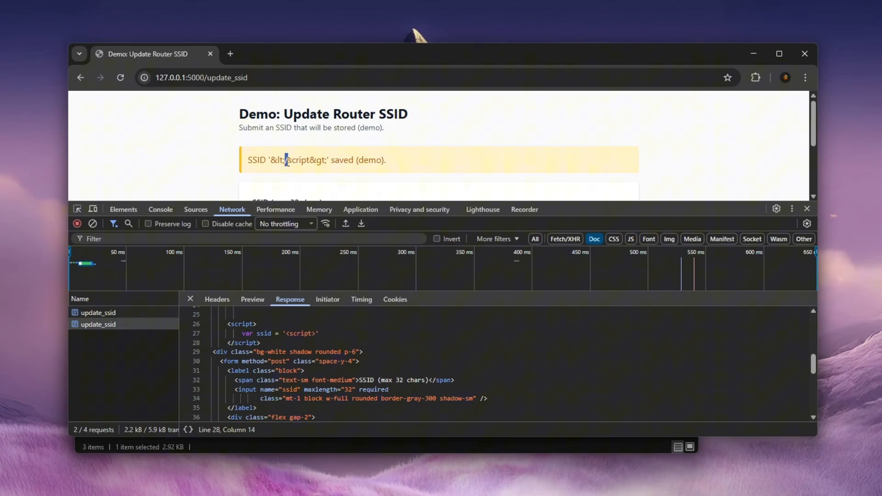
mouse_move(288, 201)
type("</script>")
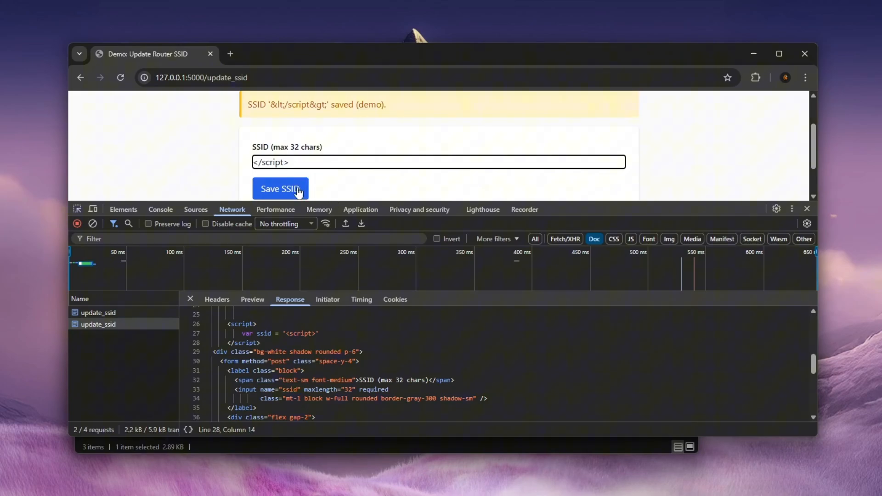
- Resave '</script>' and view the update_ssid response at the line 27 script block
left_click(280, 189)
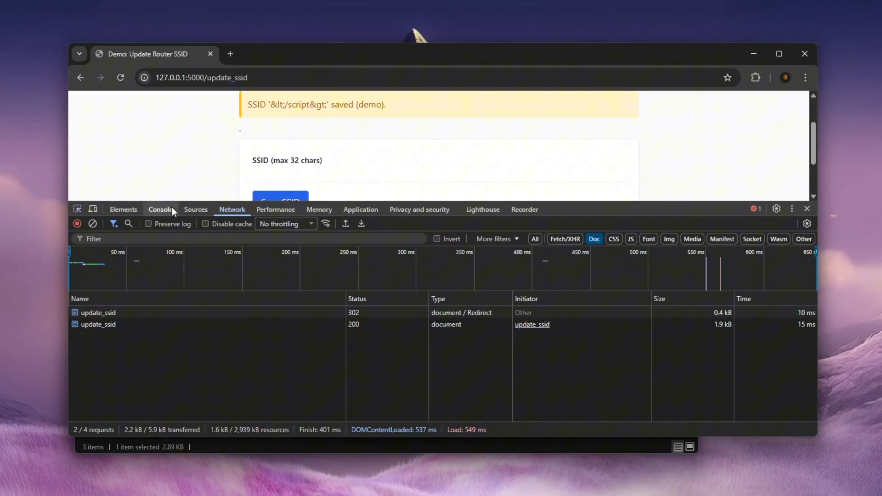
mouse_move(154, 200)
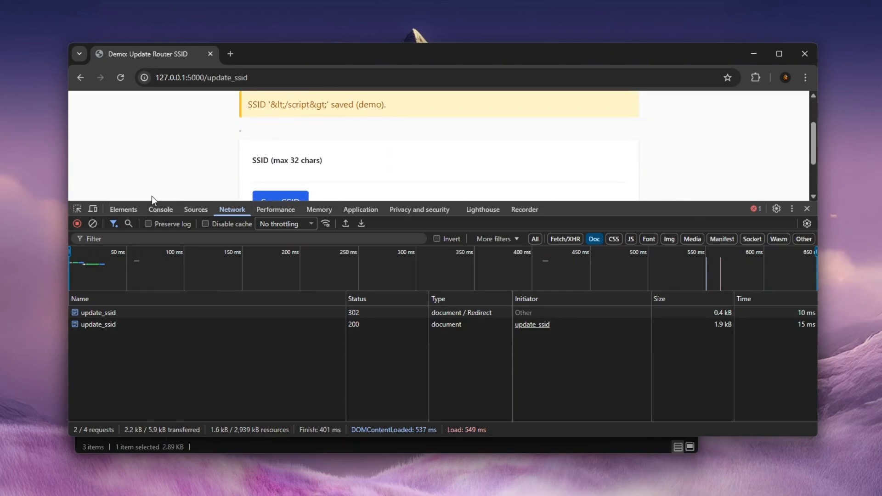
left_click(160, 210)
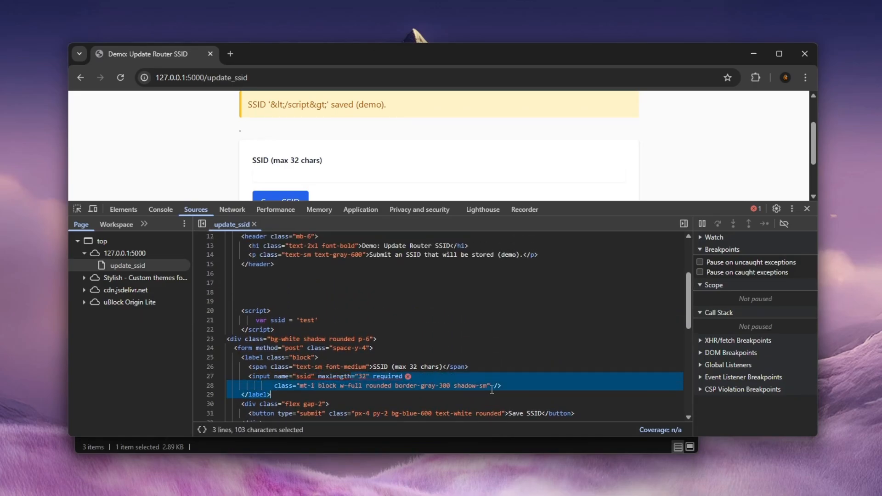
left_click(231, 209)
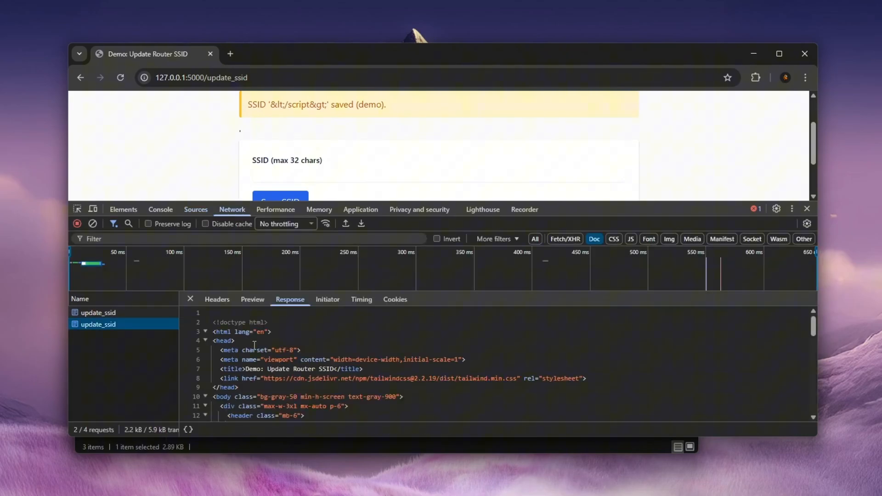
scroll("down", 3)
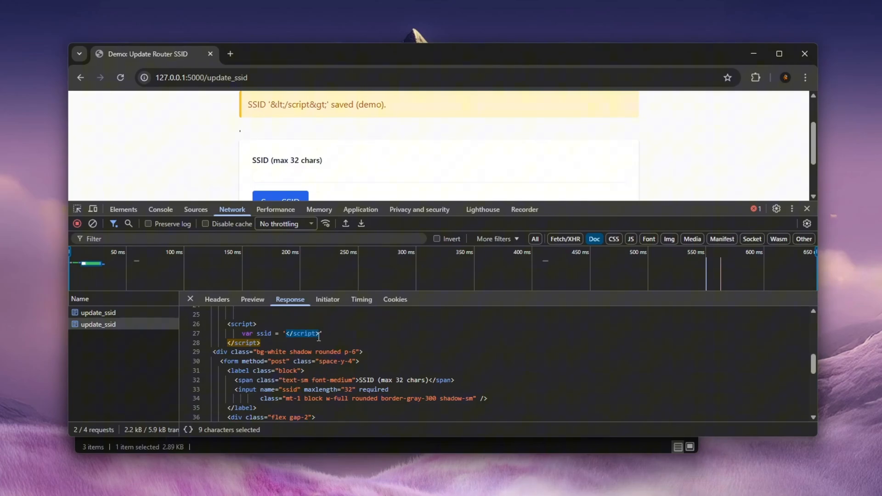
- Save the SSID payload </script><script>alert(1);// to trigger an alert showing 1
left_click(439, 174)
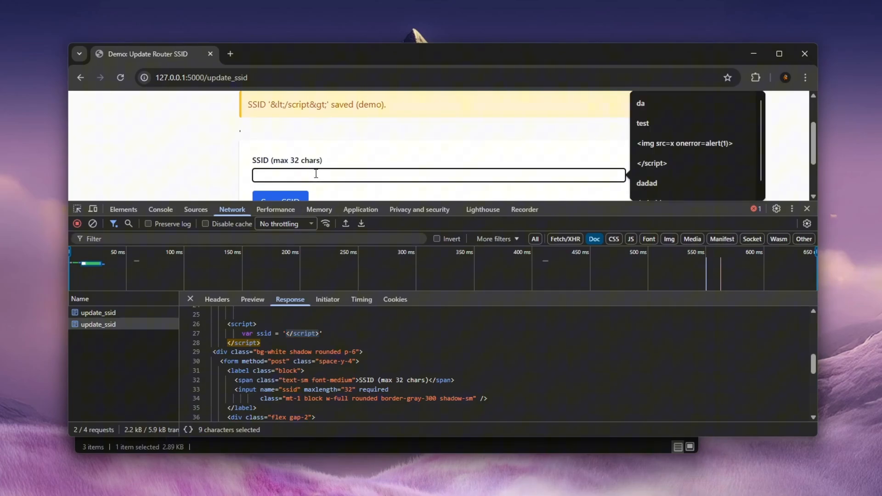
type("<scri>")
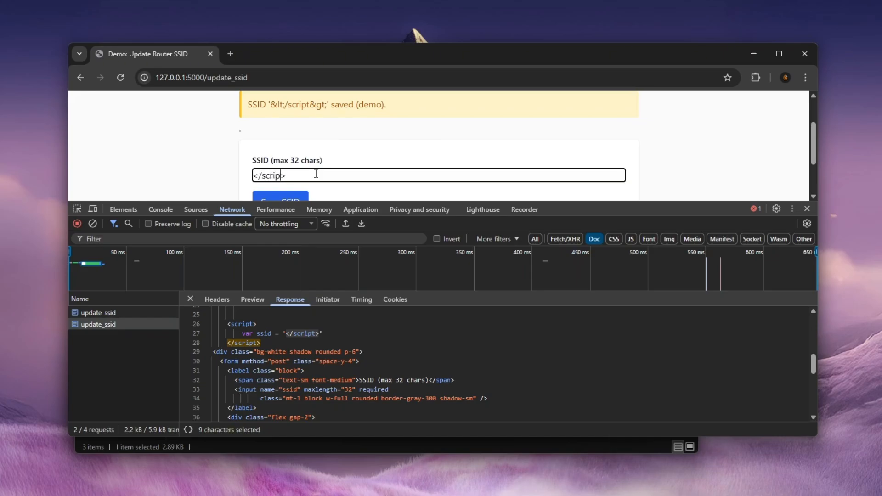
type("alert(1);//")
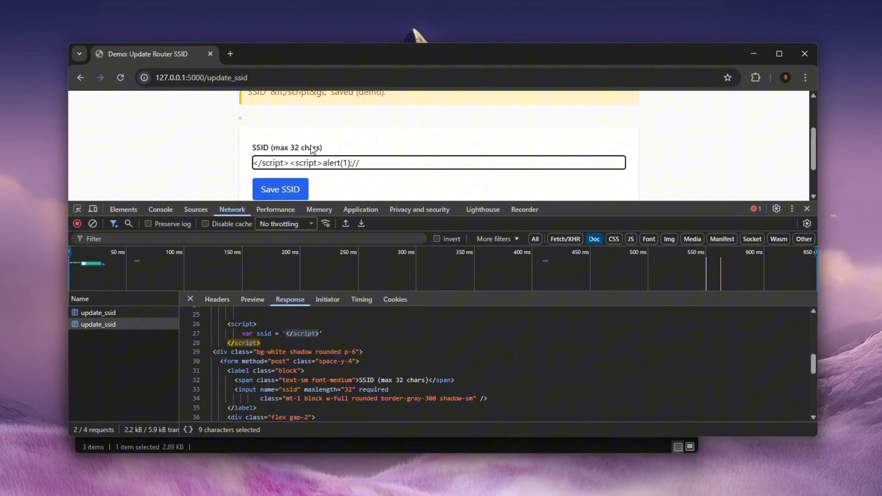
left_click(280, 188)
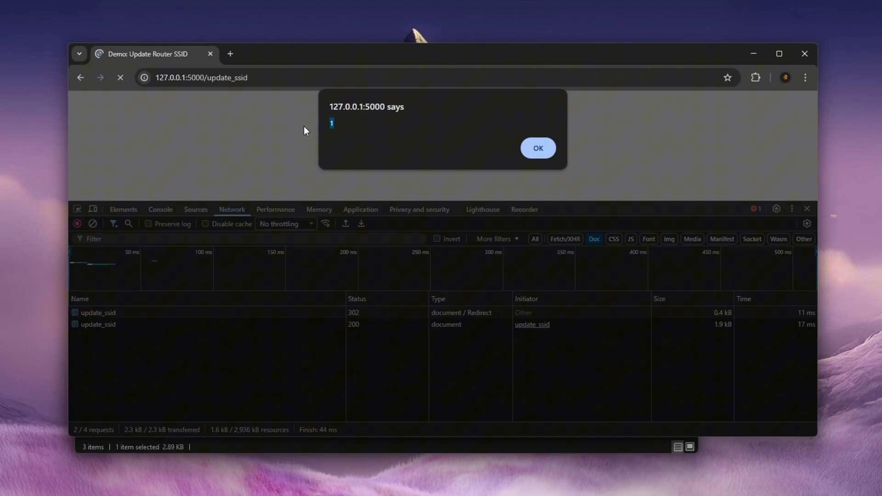
- Dismiss the alert, then highlight 'script' in the saved message and the 32-character limit
left_click(537, 148)
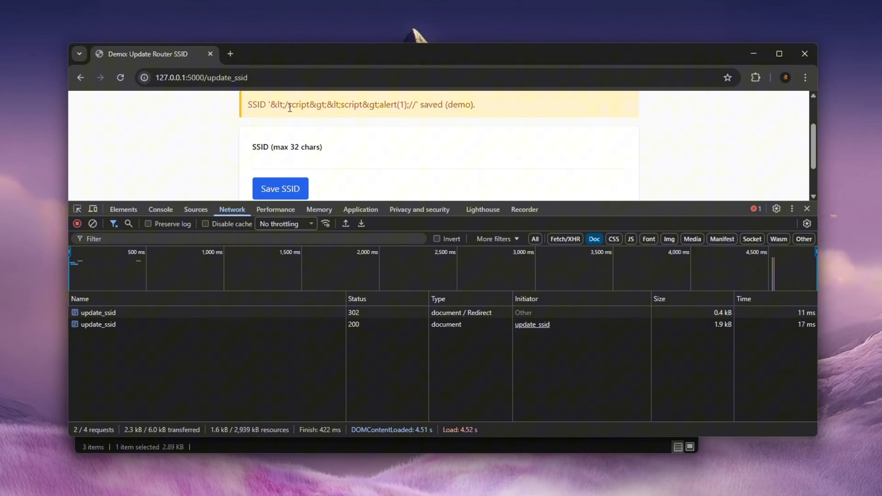
double_click(297, 105)
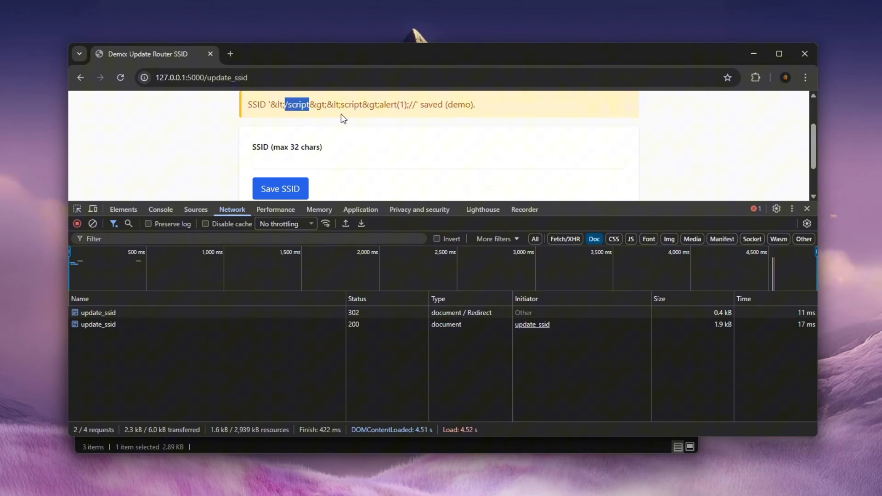
mouse_move(339, 119)
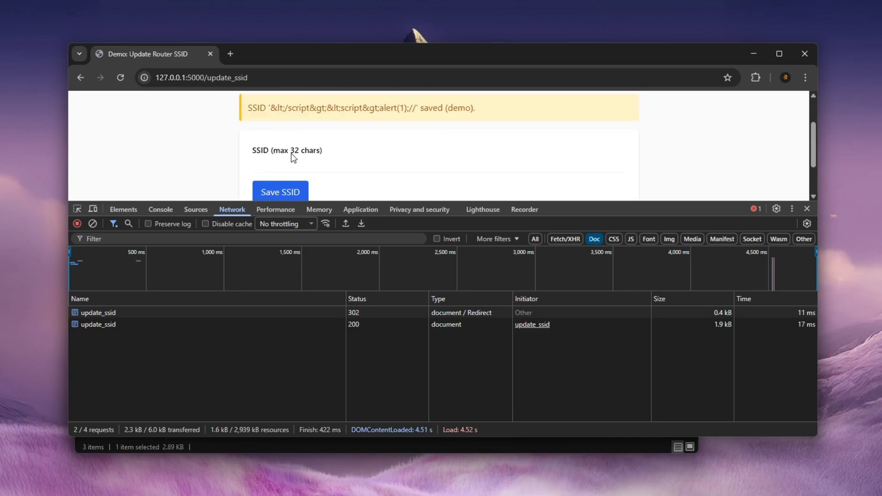
double_click(294, 150)
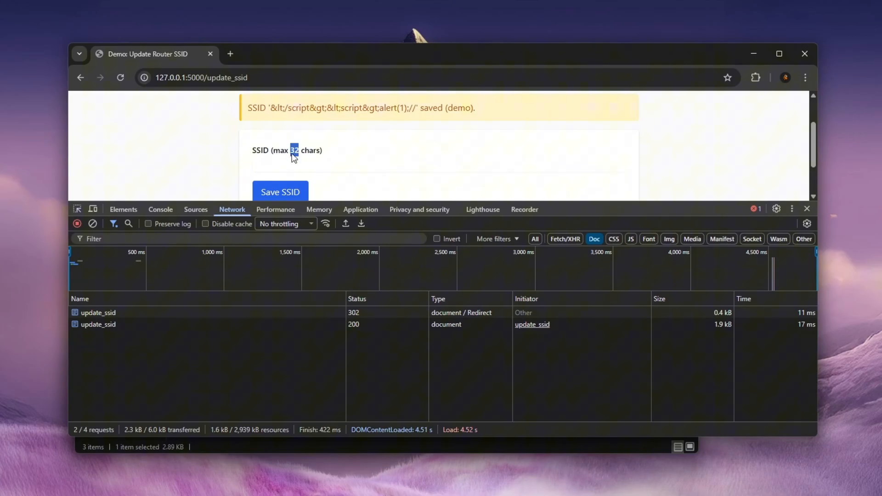
mouse_move(264, 155)
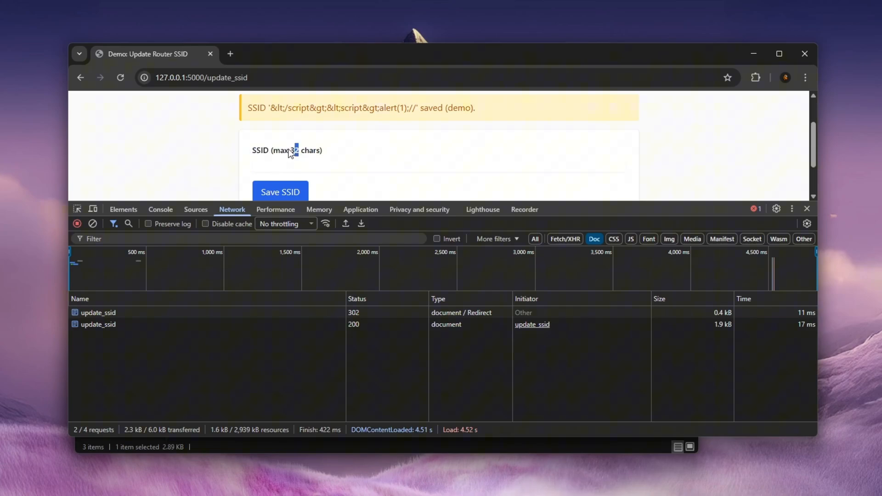
mouse_move(296, 156)
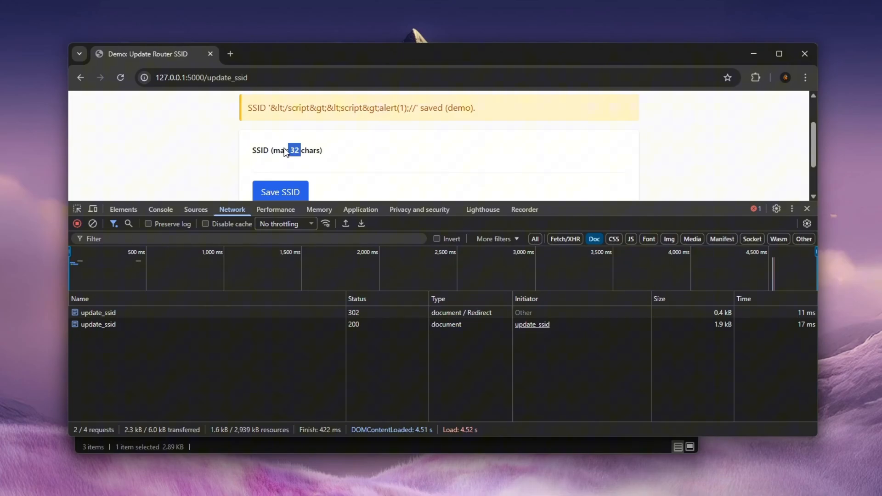
- Inspect the injected SSID on update_ssid response line 27, then view the Uncaught SyntaxError in Console
left_click(98, 324)
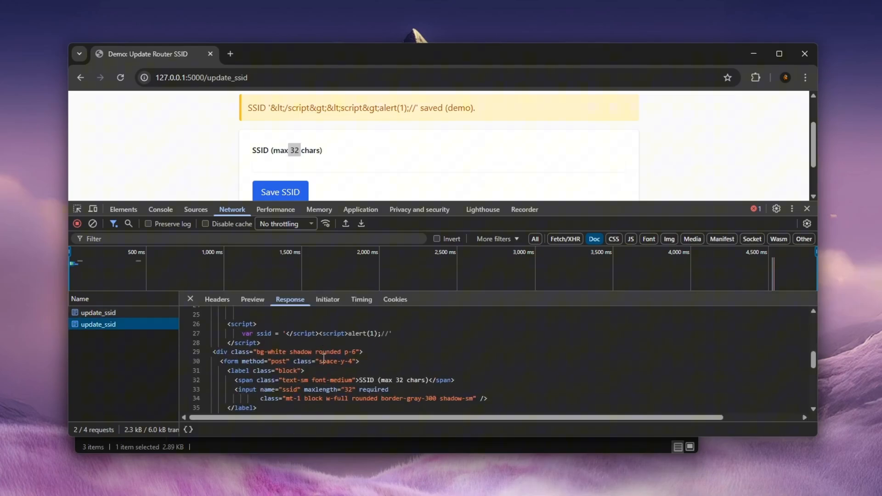
double_click(301, 333)
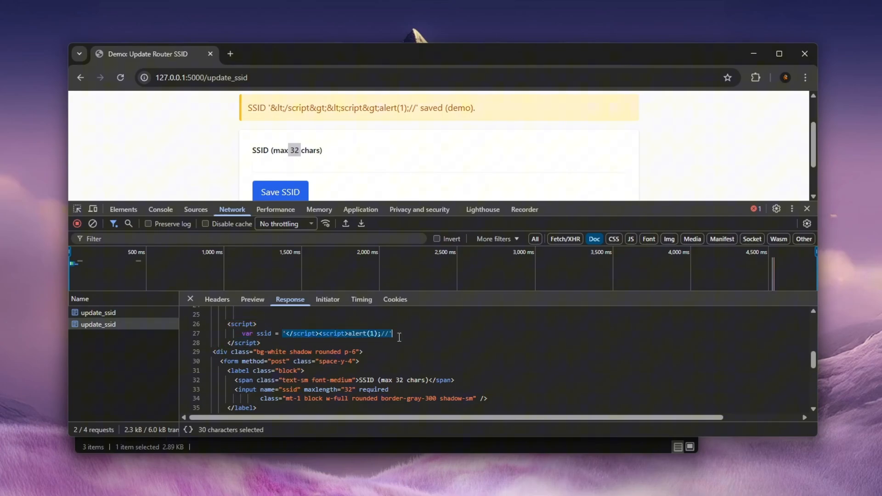
left_click(365, 352)
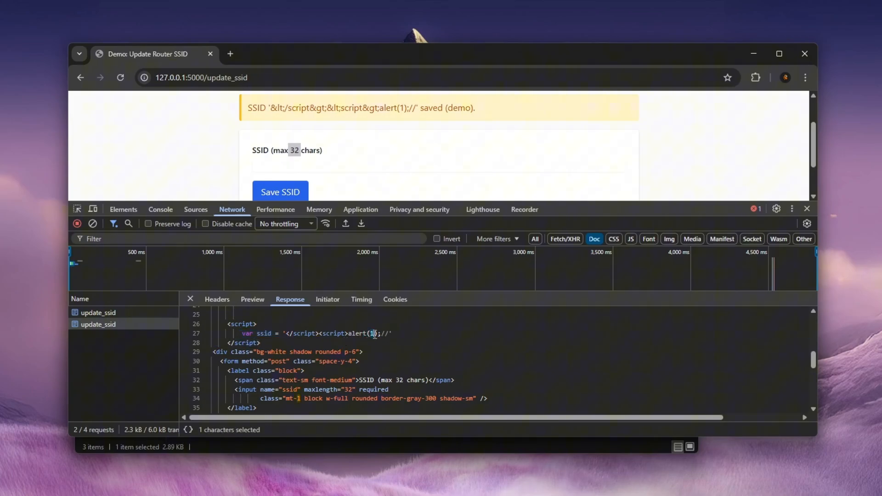
left_click(160, 210)
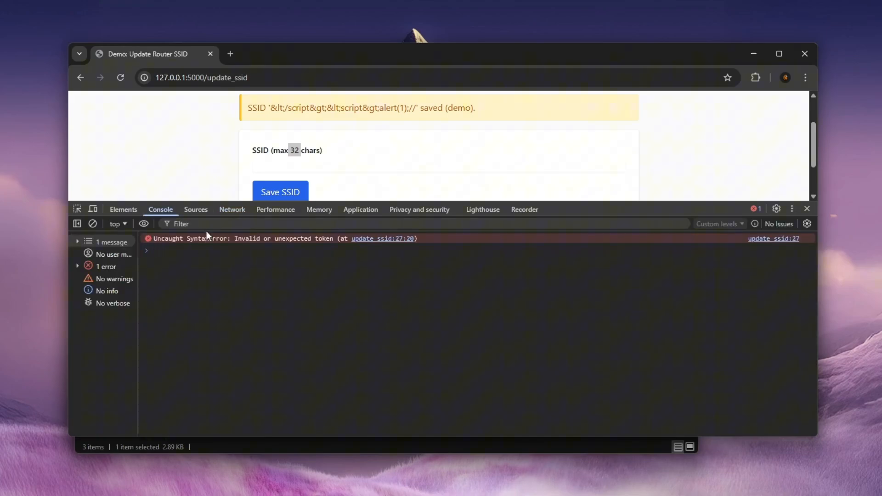
- Pass through Sources back to Network to show the update_ssid response with the payload
left_click(196, 210)
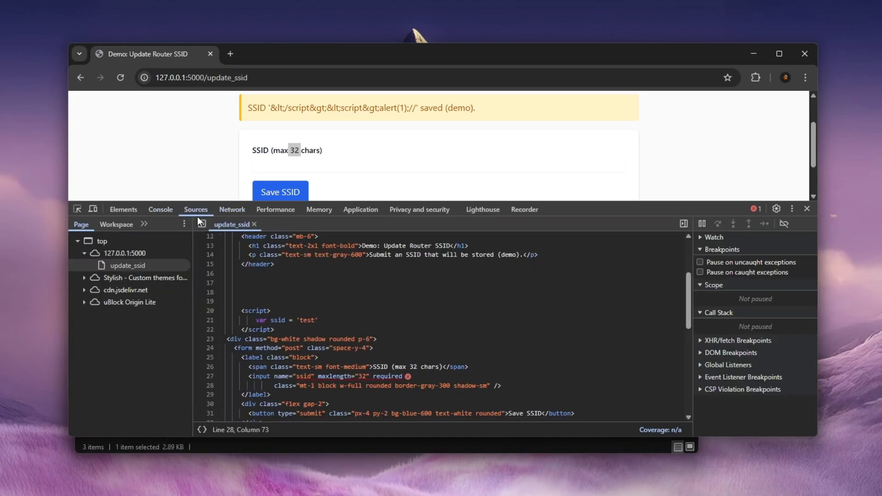
left_click(231, 210)
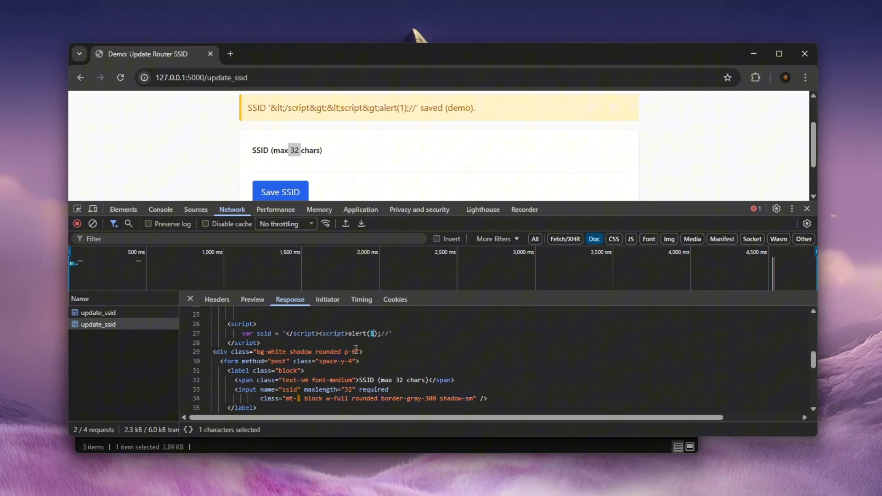
mouse_move(374, 353)
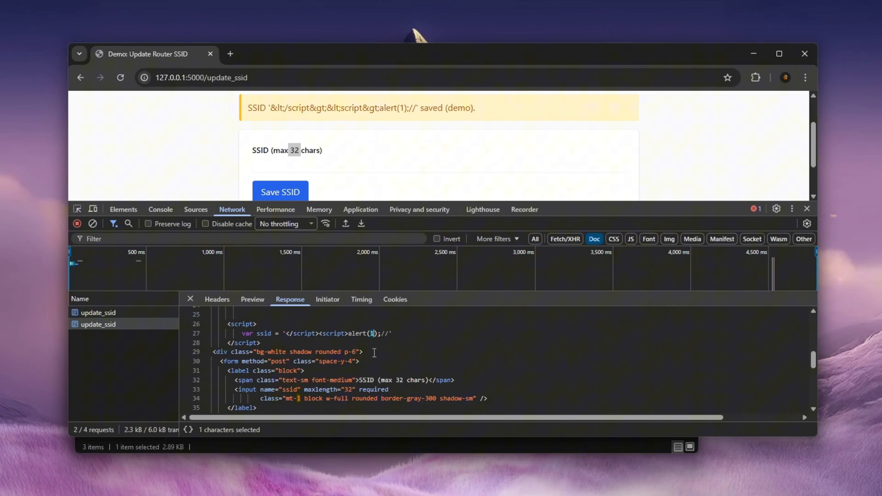